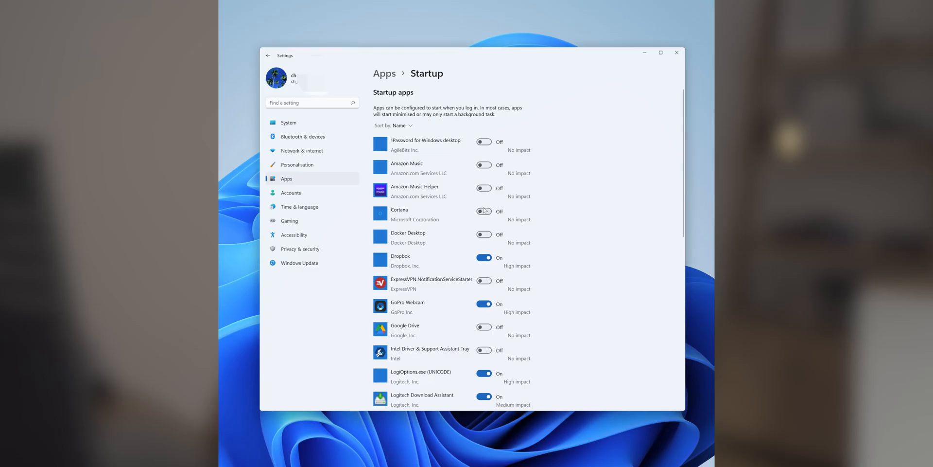
Open Microsoft's Download Windows 11 page in Edge and scroll through the three installation options
left_click(483, 303)
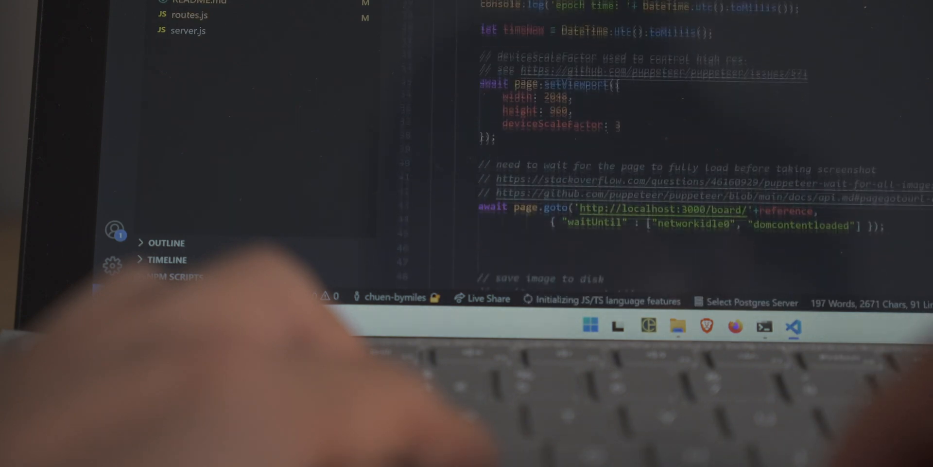
scroll("down", 3)
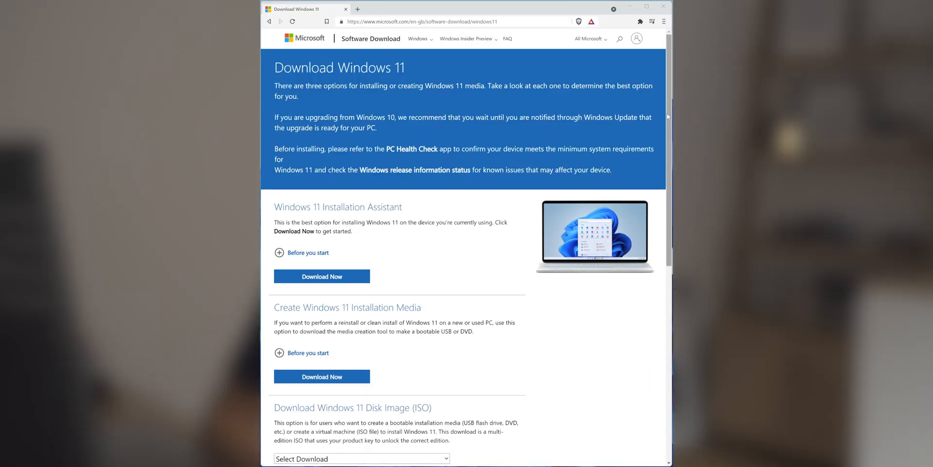
scroll("down", 3)
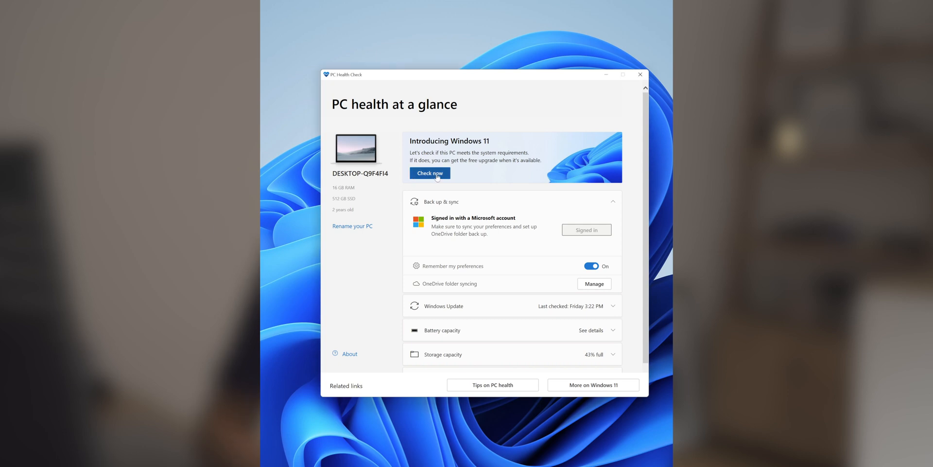
left_click(430, 172)
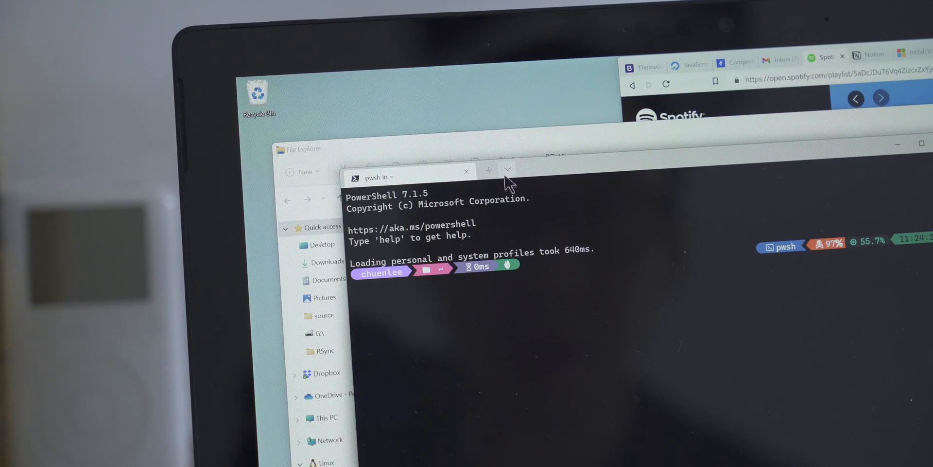
Open a new Ubuntu tab from the Windows Terminal tab dropdown
left_click(507, 170)
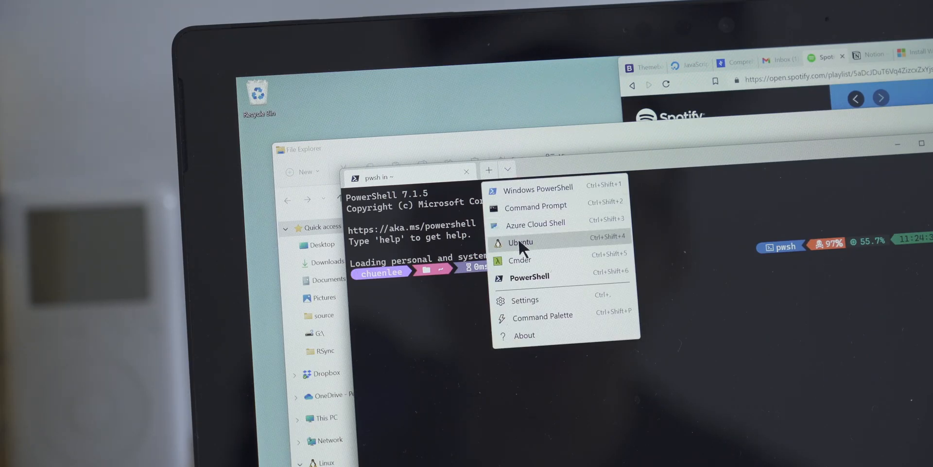
left_click(521, 242)
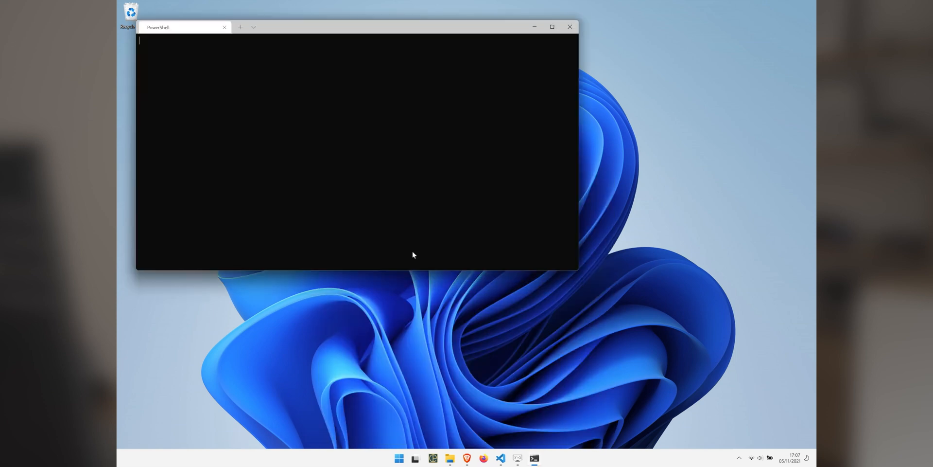
Enter 'wsl --install -d Ubuntu' at the PowerShell prompt
type("wsl")
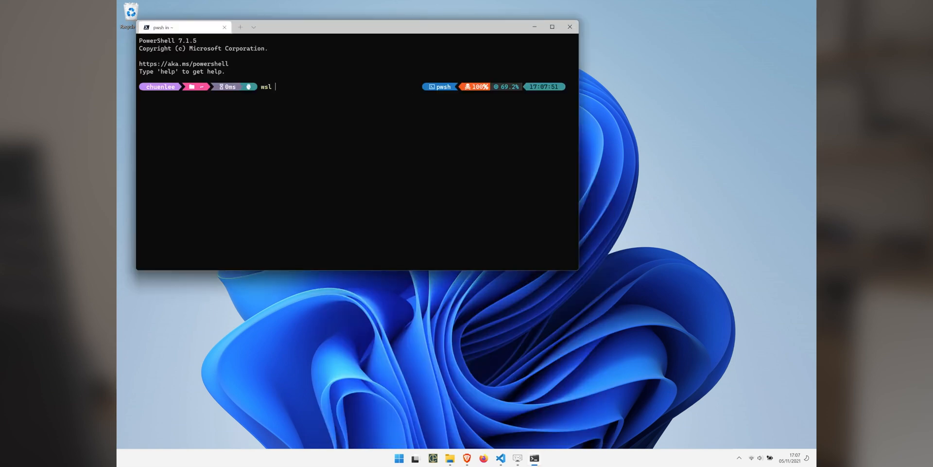
type("--install")
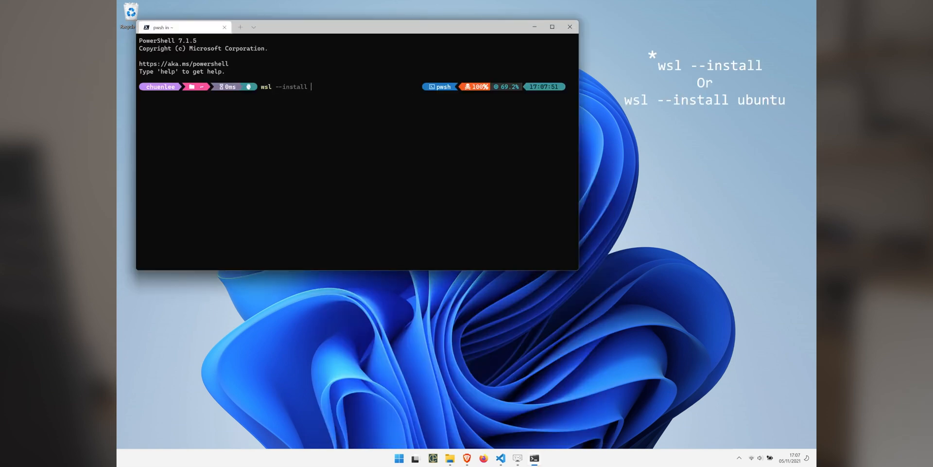
type("-d Ubuntu")
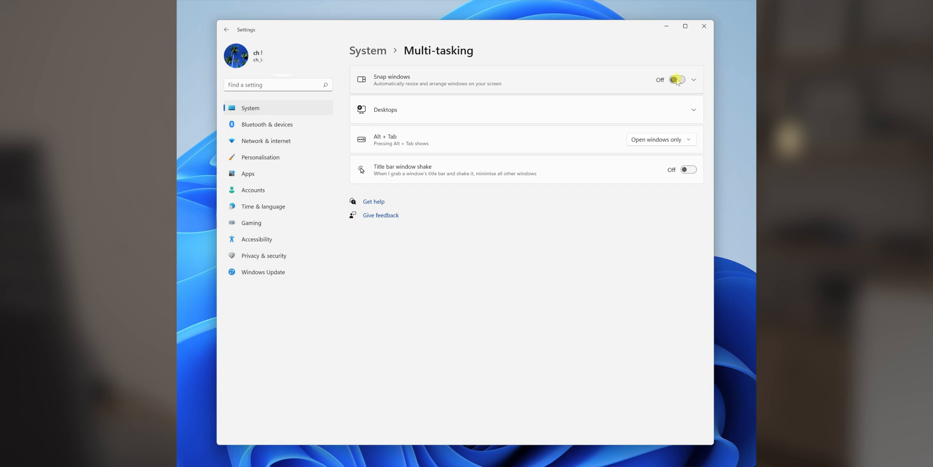
Switch the Snap windows toggle on in Settings > System > Multitasking
left_click(676, 79)
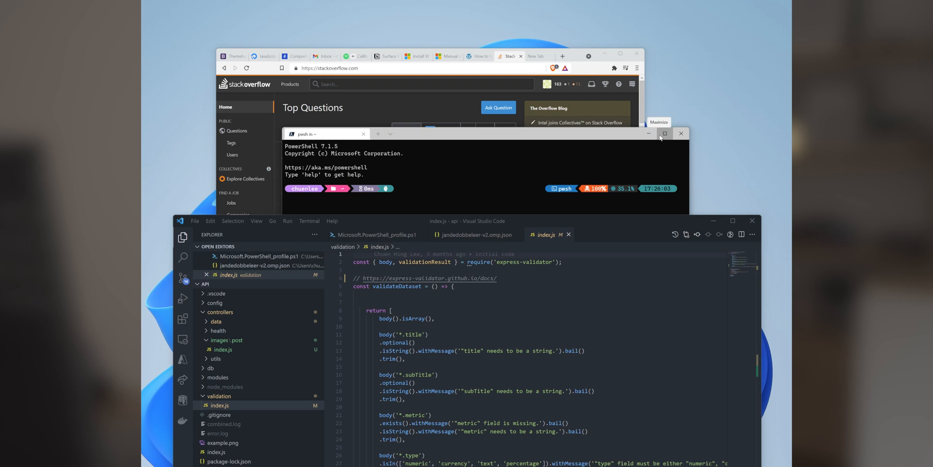
mouse_move(732, 220)
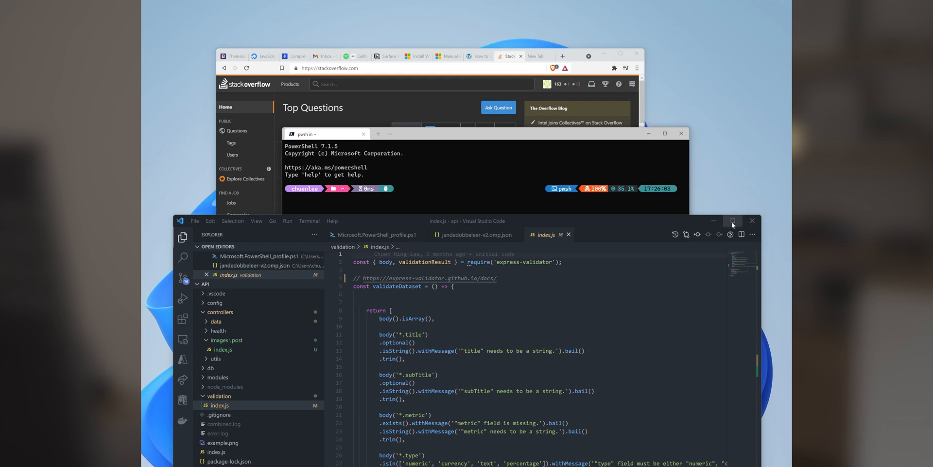